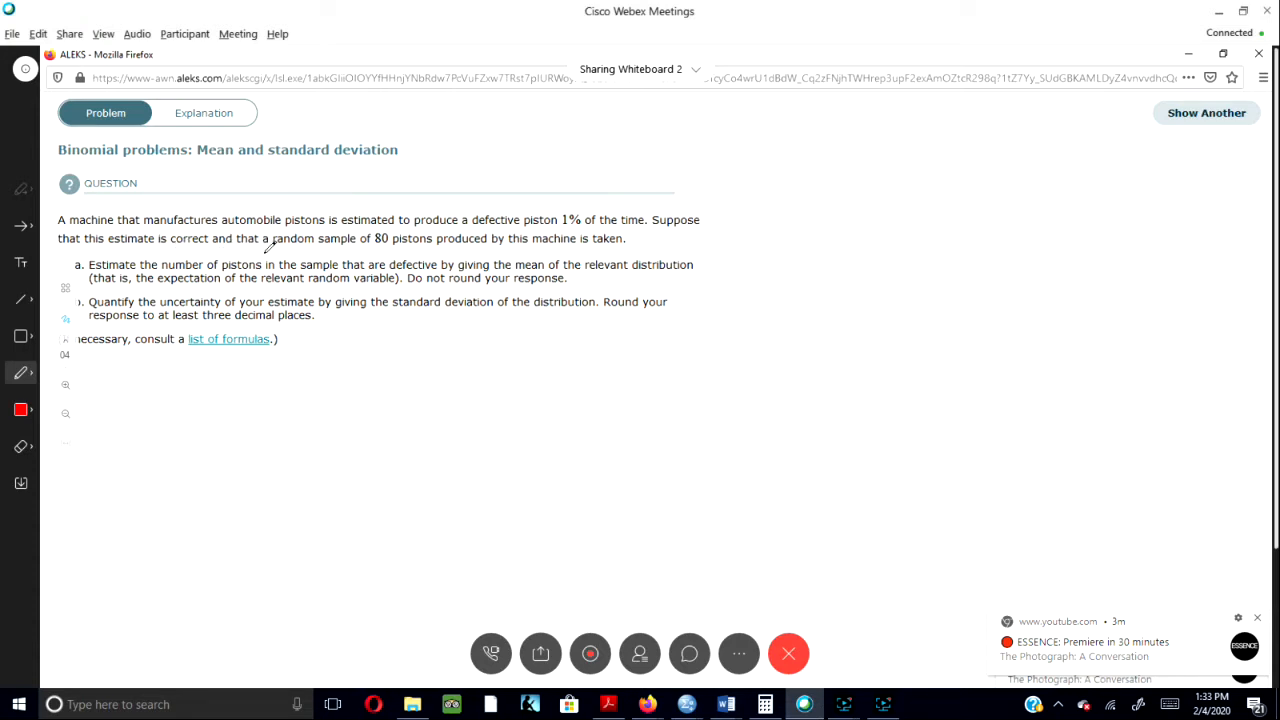
{"action": "mouse_move", "coordinate": [415, 247]}
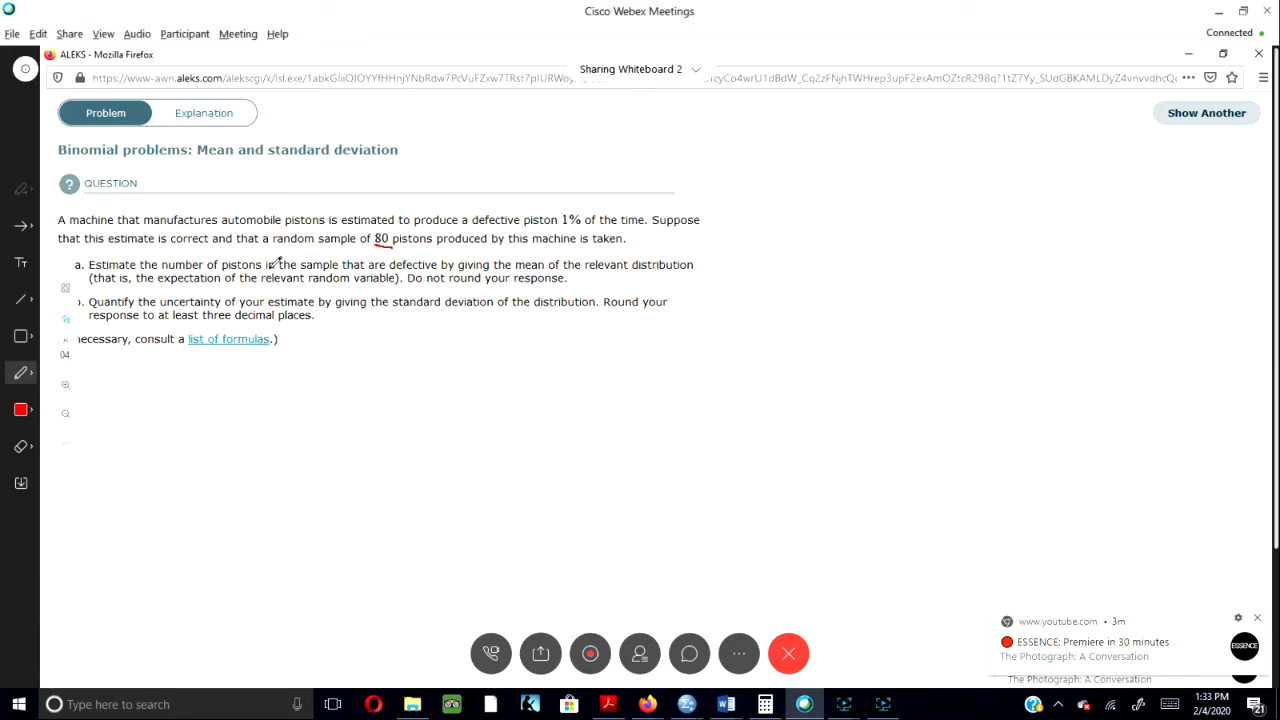
{"action": "mouse_move", "coordinate": [435, 263]}
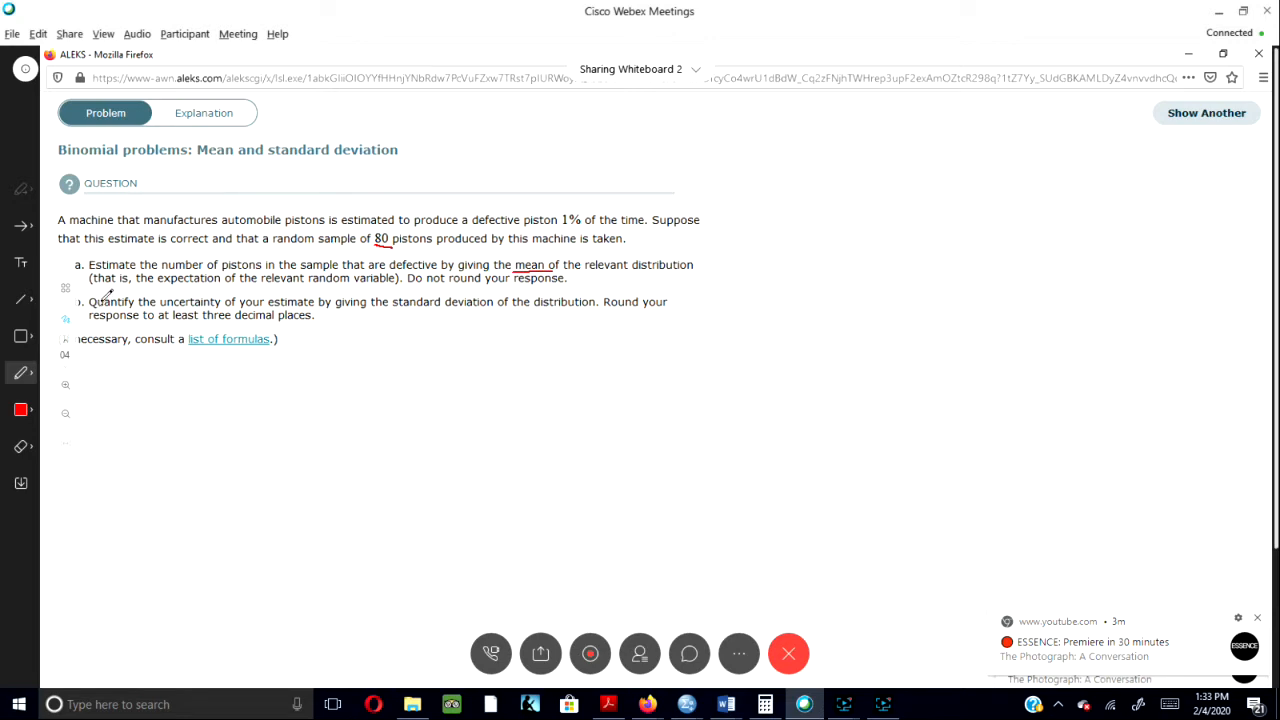
{"action": "mouse_move", "coordinate": [207, 290]}
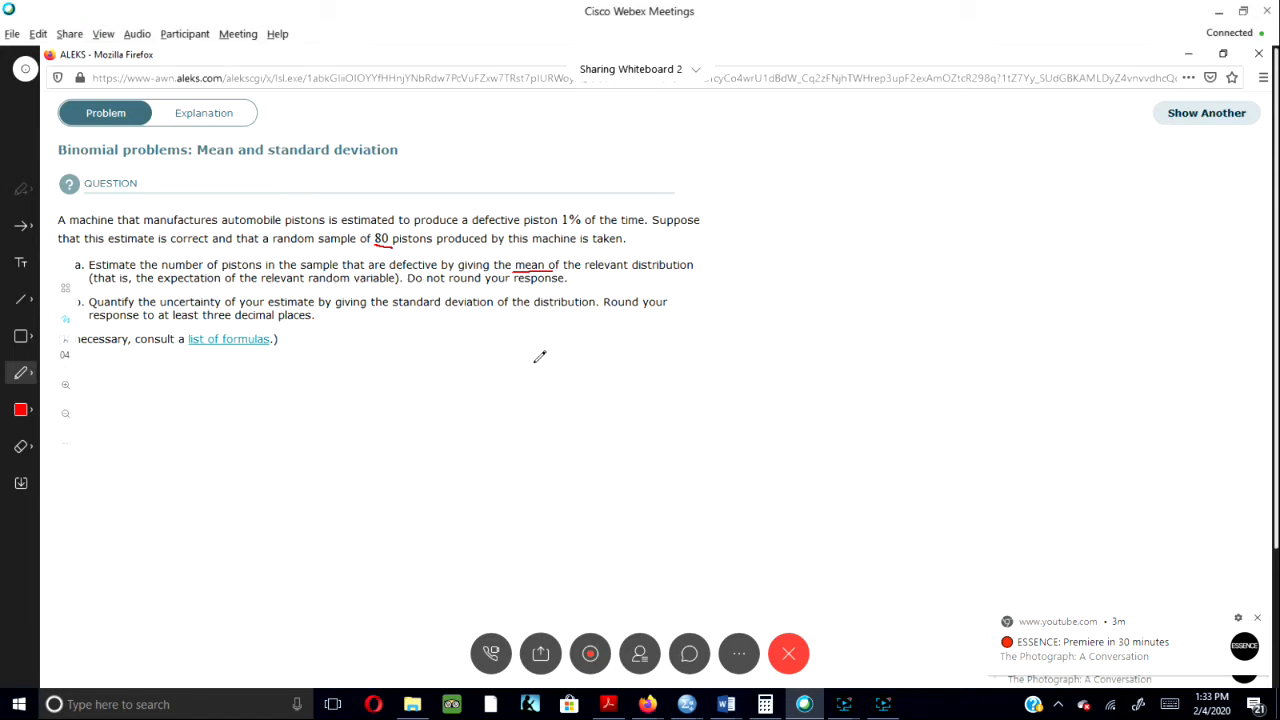
{"action": "mouse_move", "coordinate": [178, 408]}
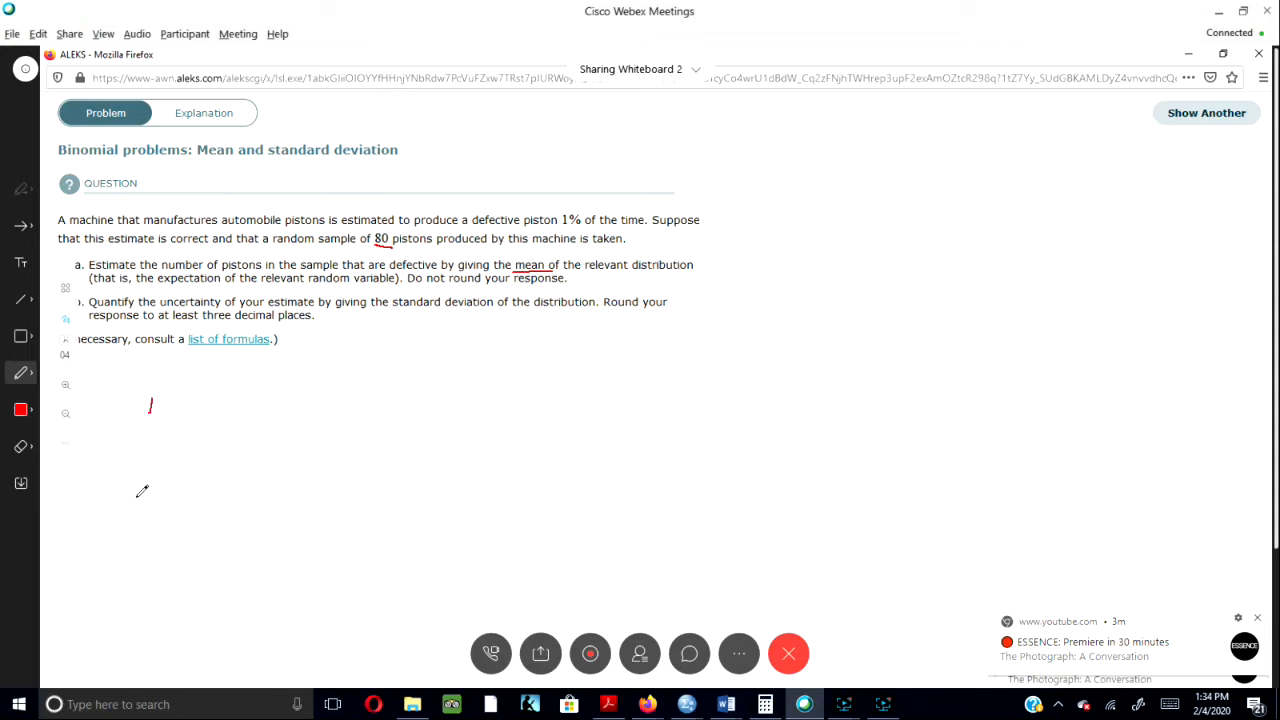
Step: Ink 'mean is np' in red beside the title, circle np, and begin an n below
{"action": "left_click_drag", "start_coordinate": [475, 180], "coordinate": [590, 120]}
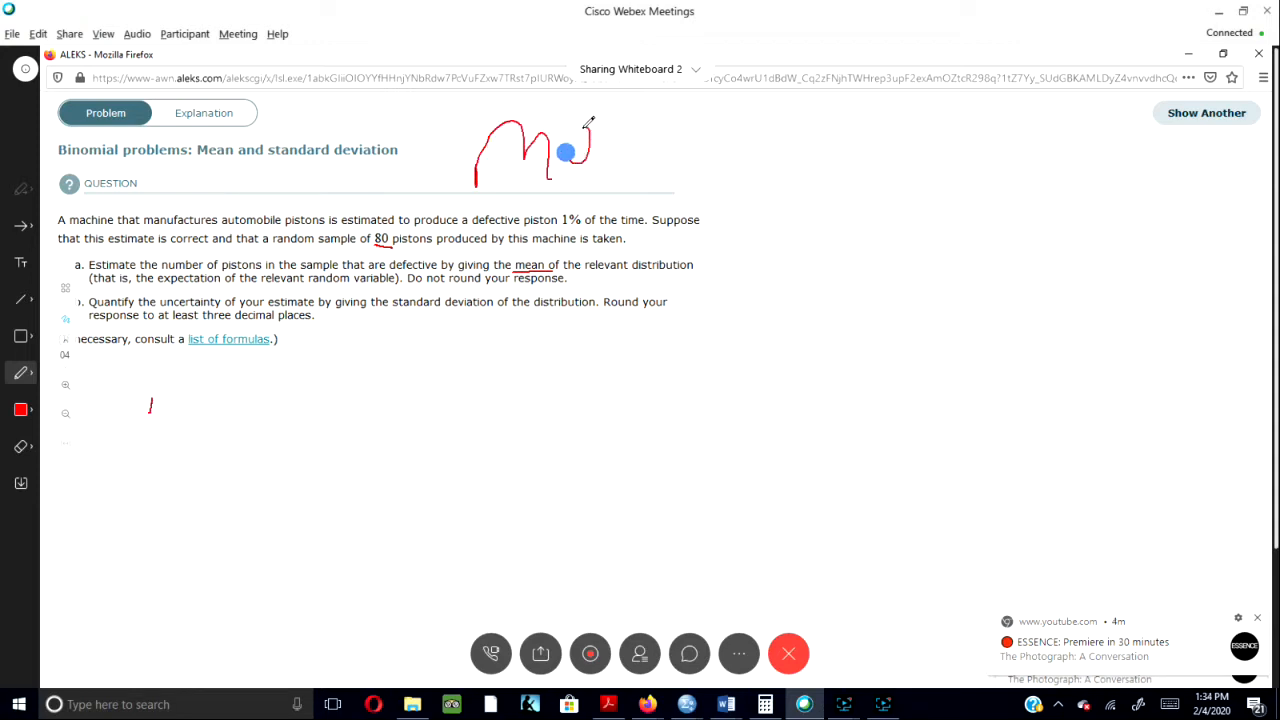
{"action": "left_click_drag", "start_coordinate": [560, 150], "coordinate": [680, 150]}
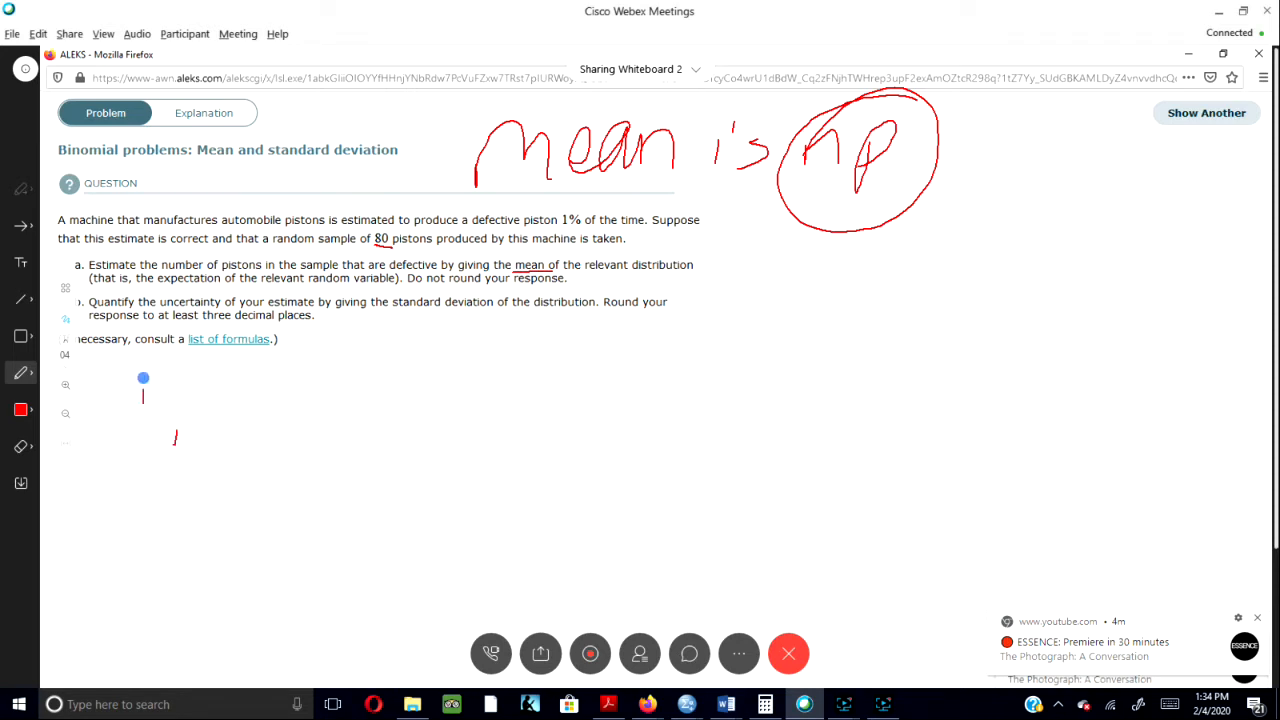
{"action": "left_click_drag", "start_coordinate": [143, 390], "coordinate": [175, 440]}
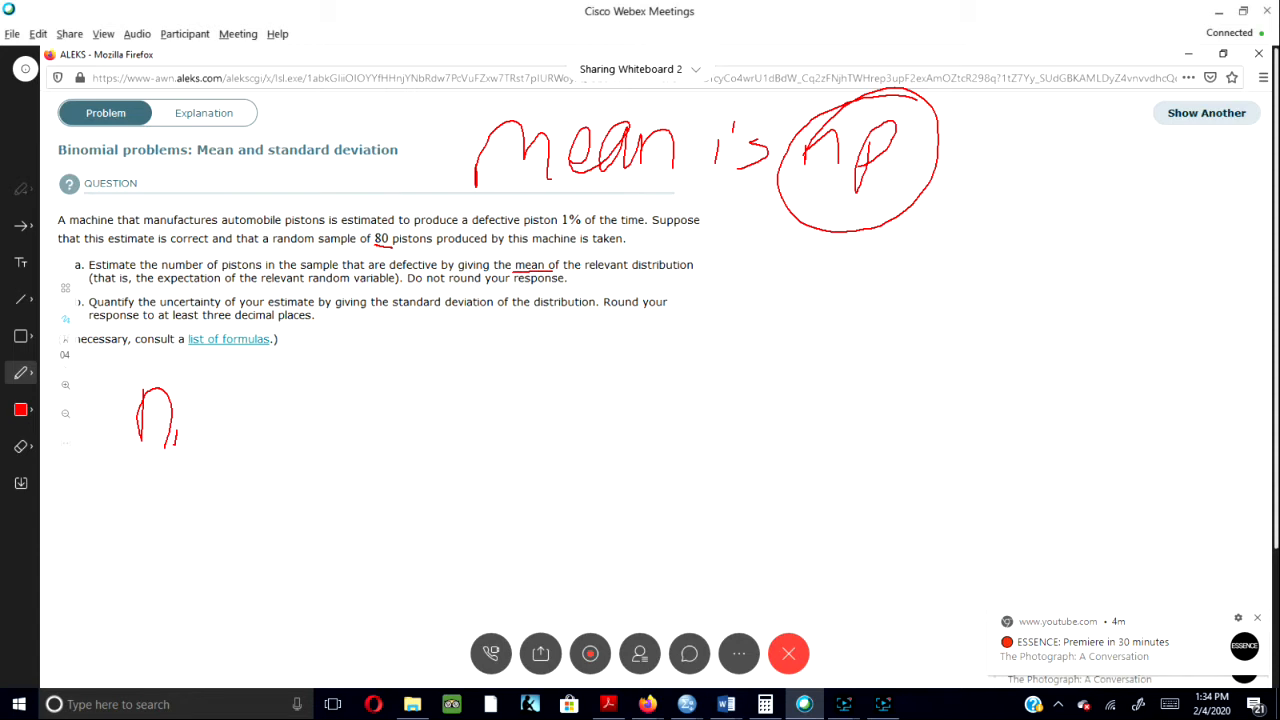
Step: Ink n = 80, p = .01, np = (80)(.01) = .08, and underline 'standard deviation'
{"action": "left_click_drag", "start_coordinate": [200, 410], "coordinate": [230, 425]}
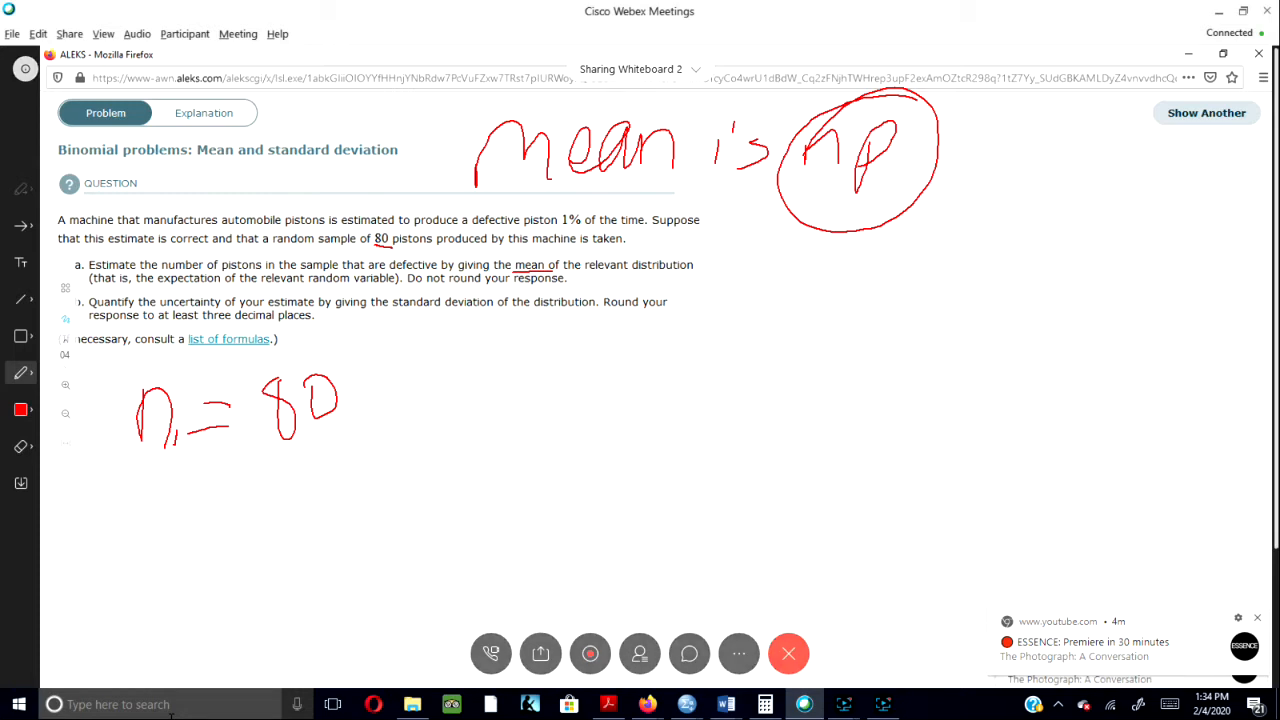
{"action": "left_click_drag", "start_coordinate": [165, 480], "coordinate": [215, 520]}
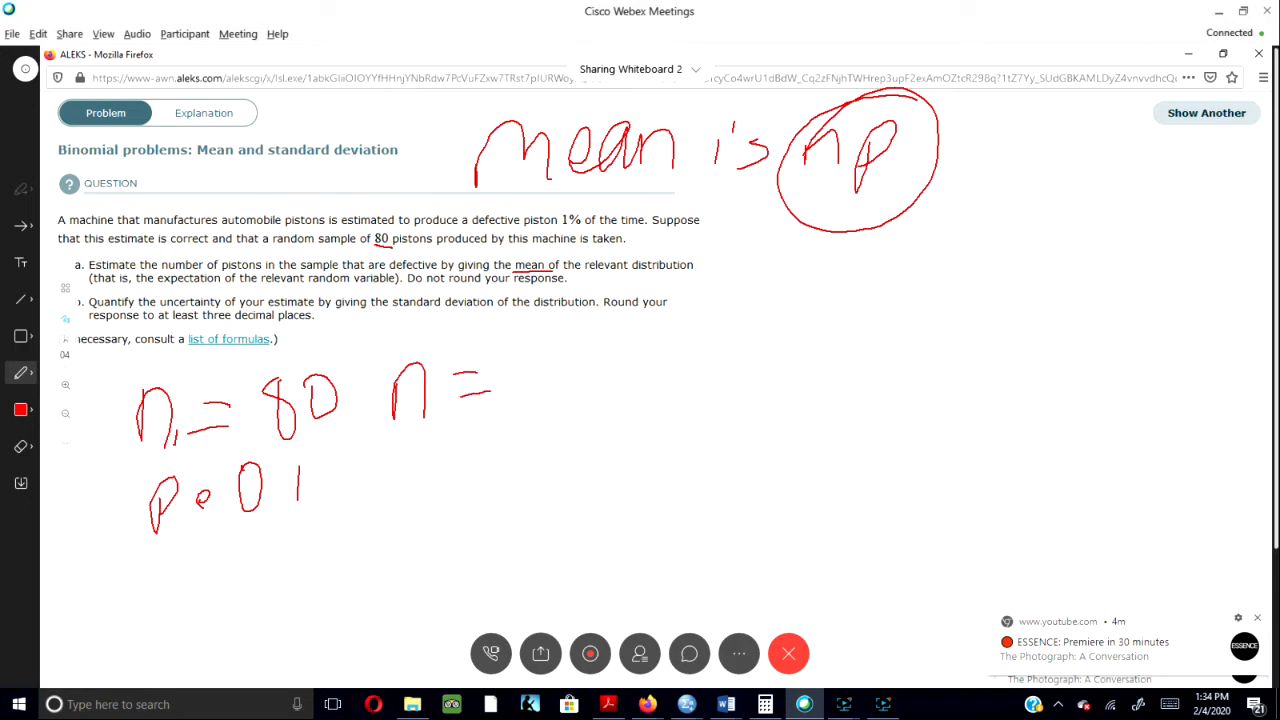
{"action": "left_click_drag", "start_coordinate": [430, 375], "coordinate": [460, 420]}
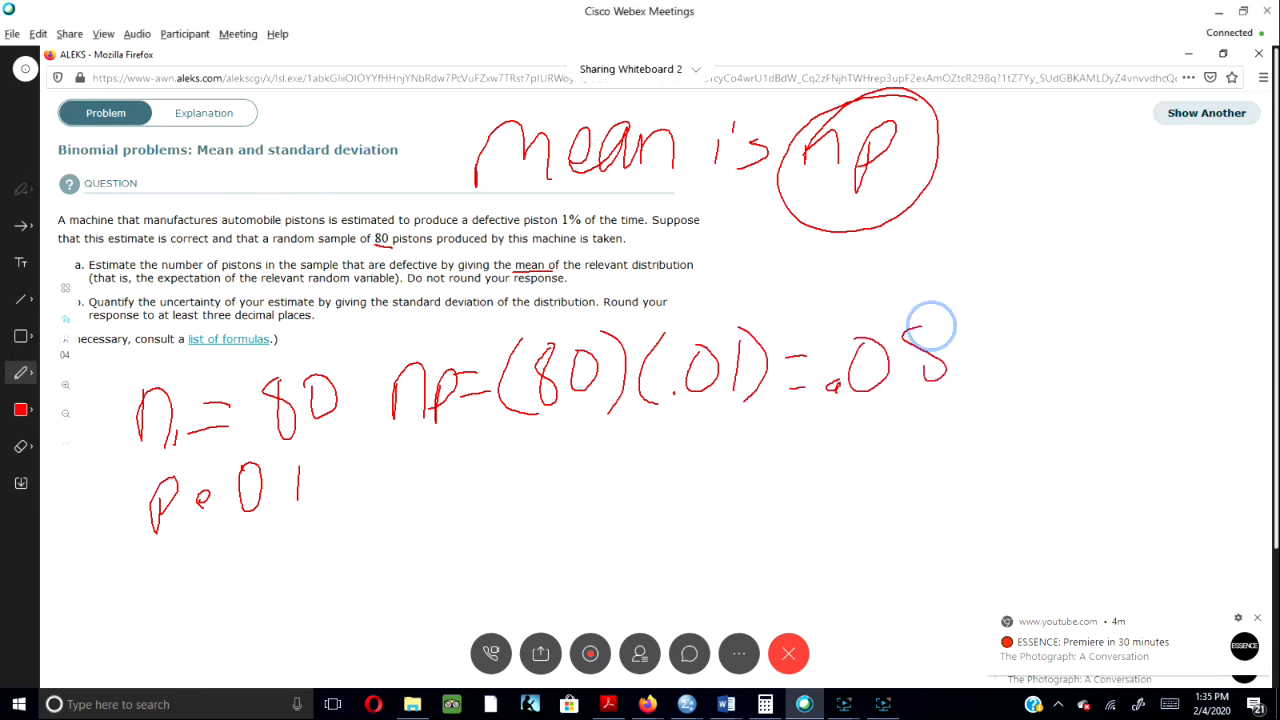
{"action": "left_click_drag", "start_coordinate": [920, 350], "coordinate": [930, 380]}
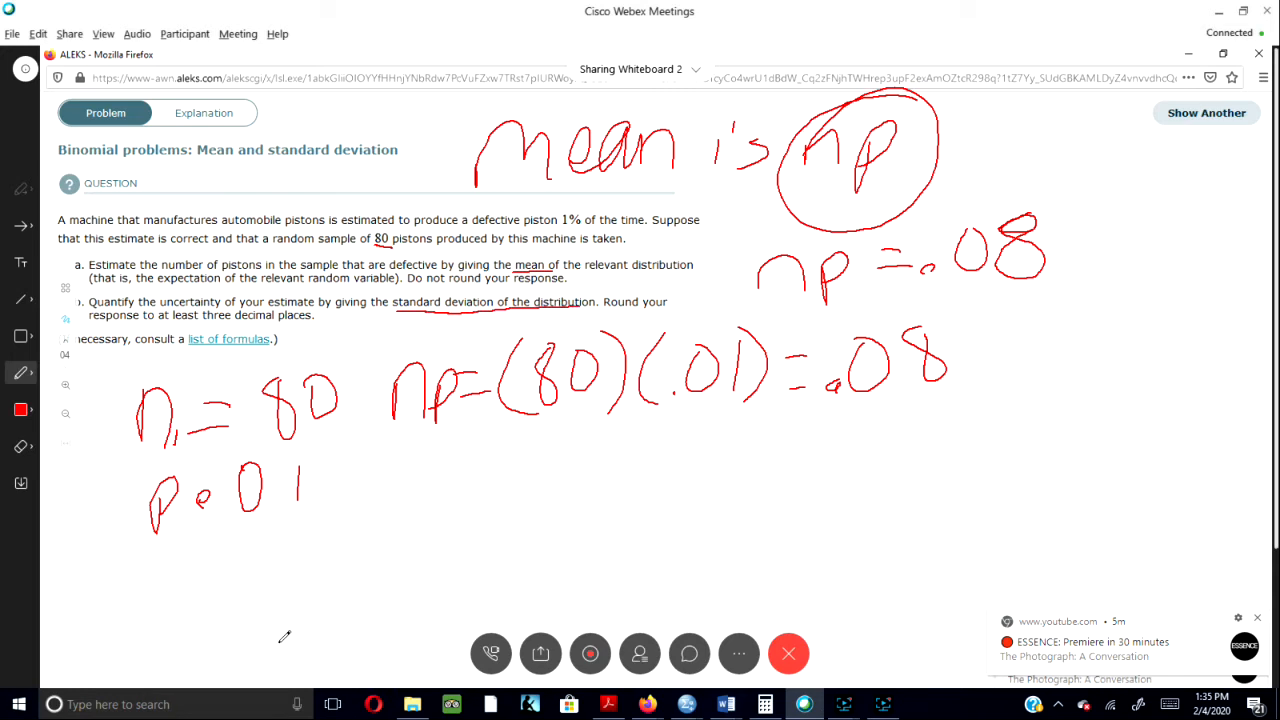
{"action": "mouse_move", "coordinate": [270, 647]}
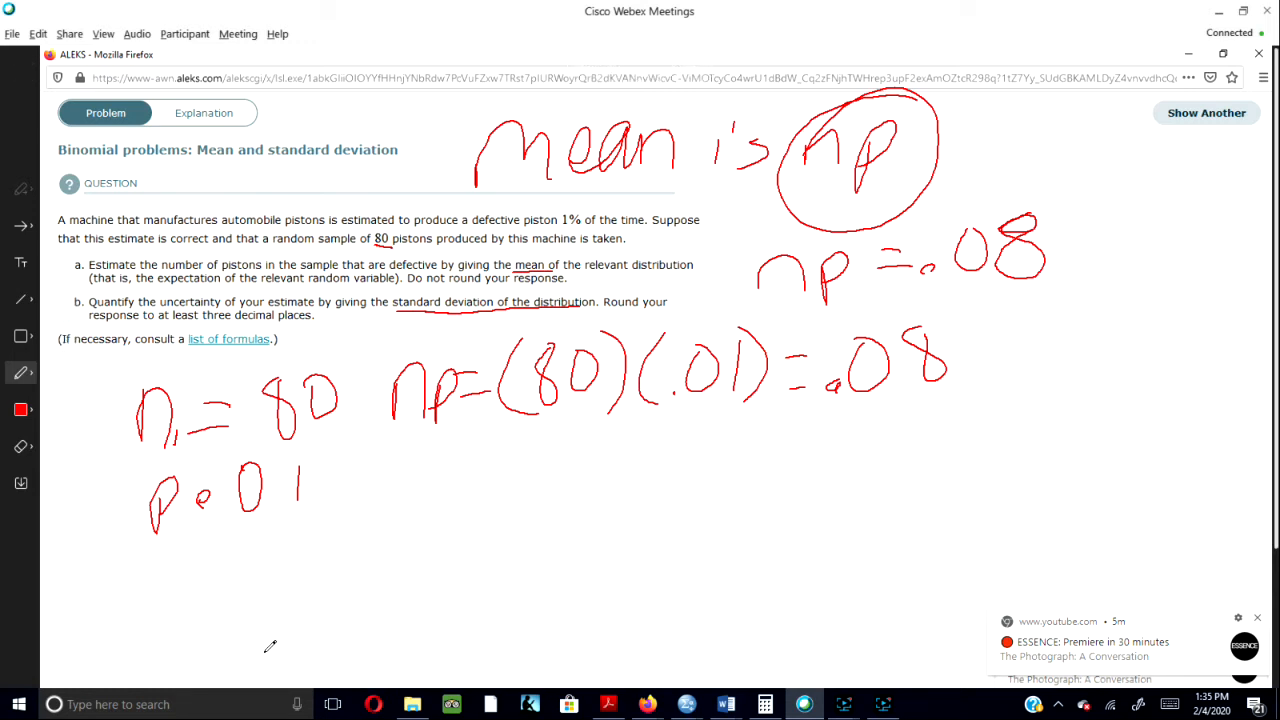
Step: Draw √(np(1−p)) beneath the mean work and circle the .08 answer
{"action": "left_click_drag", "start_coordinate": [349, 535], "coordinate": [425, 433]}
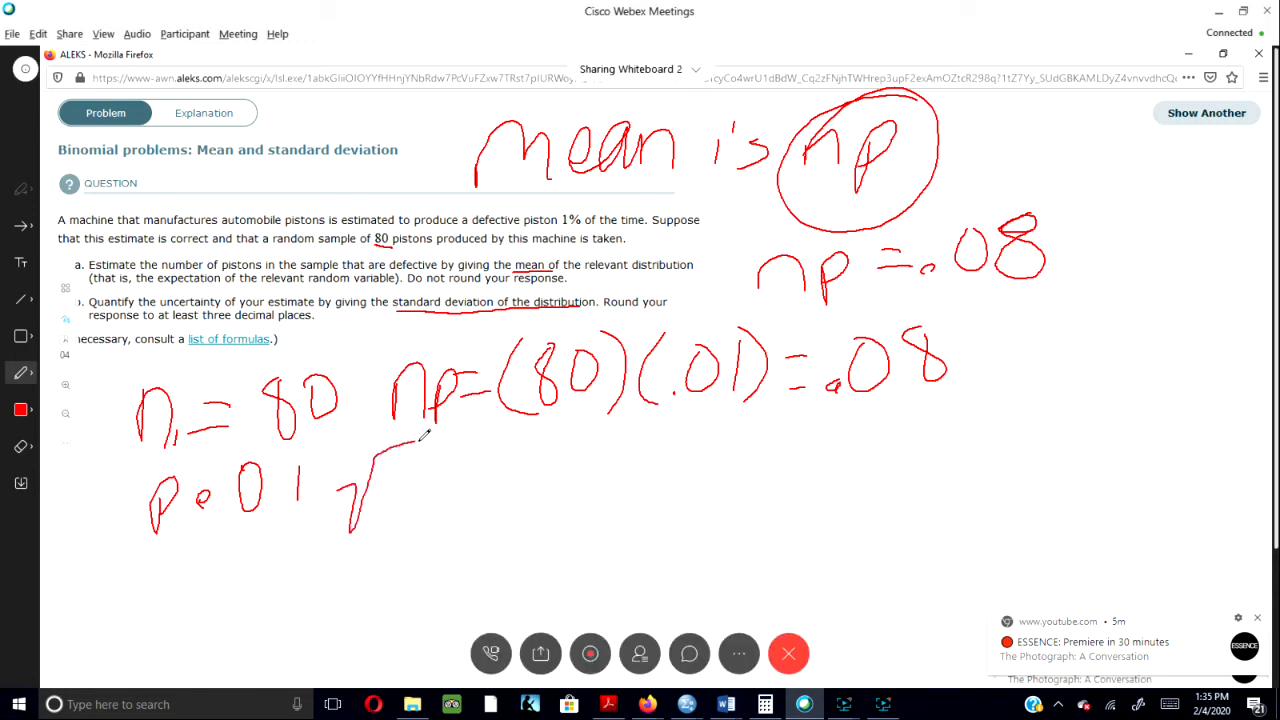
{"action": "left_click_drag", "start_coordinate": [410, 440], "coordinate": [720, 418]}
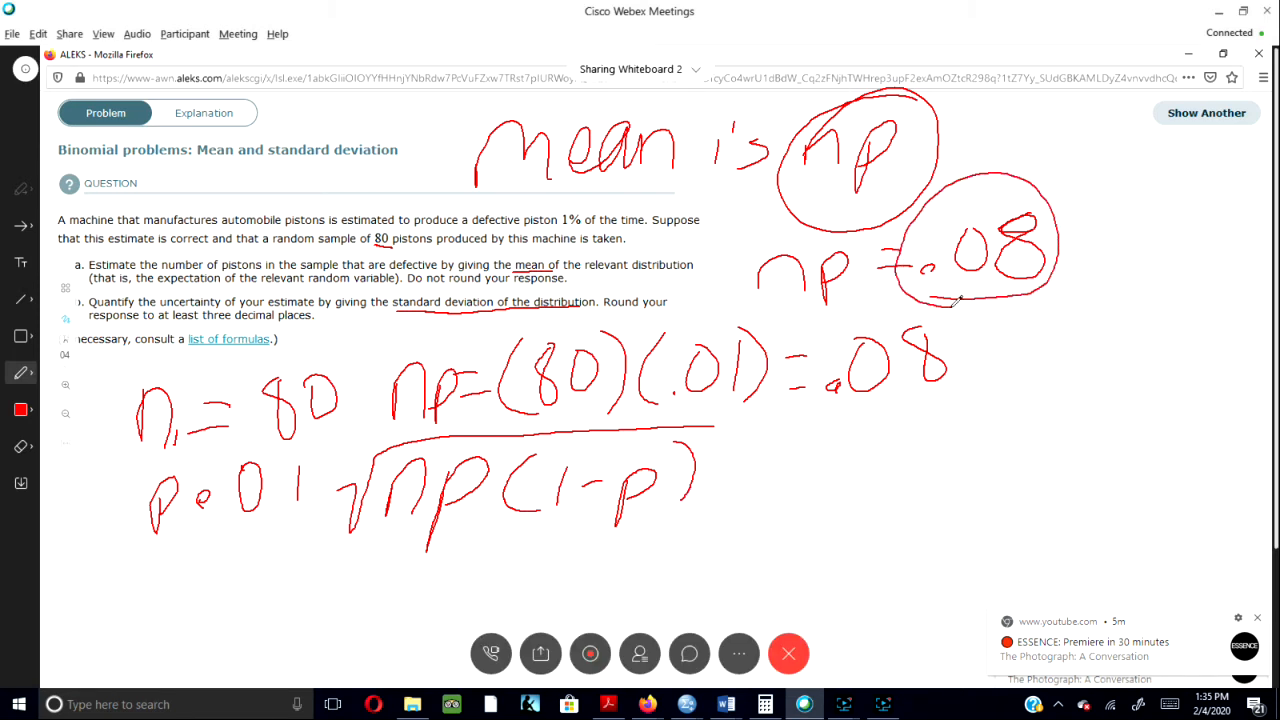
Step: Write the substituted formula √(.08)(0.01)(1−.01) = and start the result
{"action": "left_click_drag", "start_coordinate": [370, 590], "coordinate": [400, 575]}
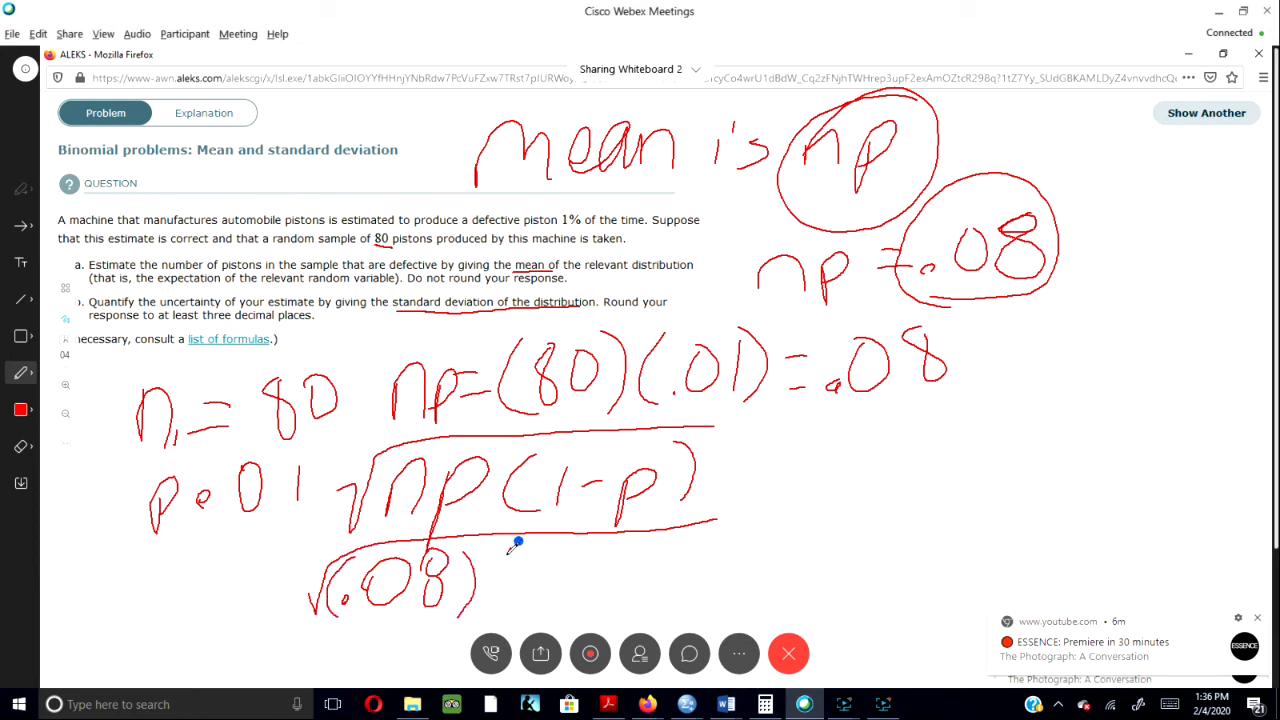
{"action": "left_click_drag", "start_coordinate": [515, 540], "coordinate": [505, 600]}
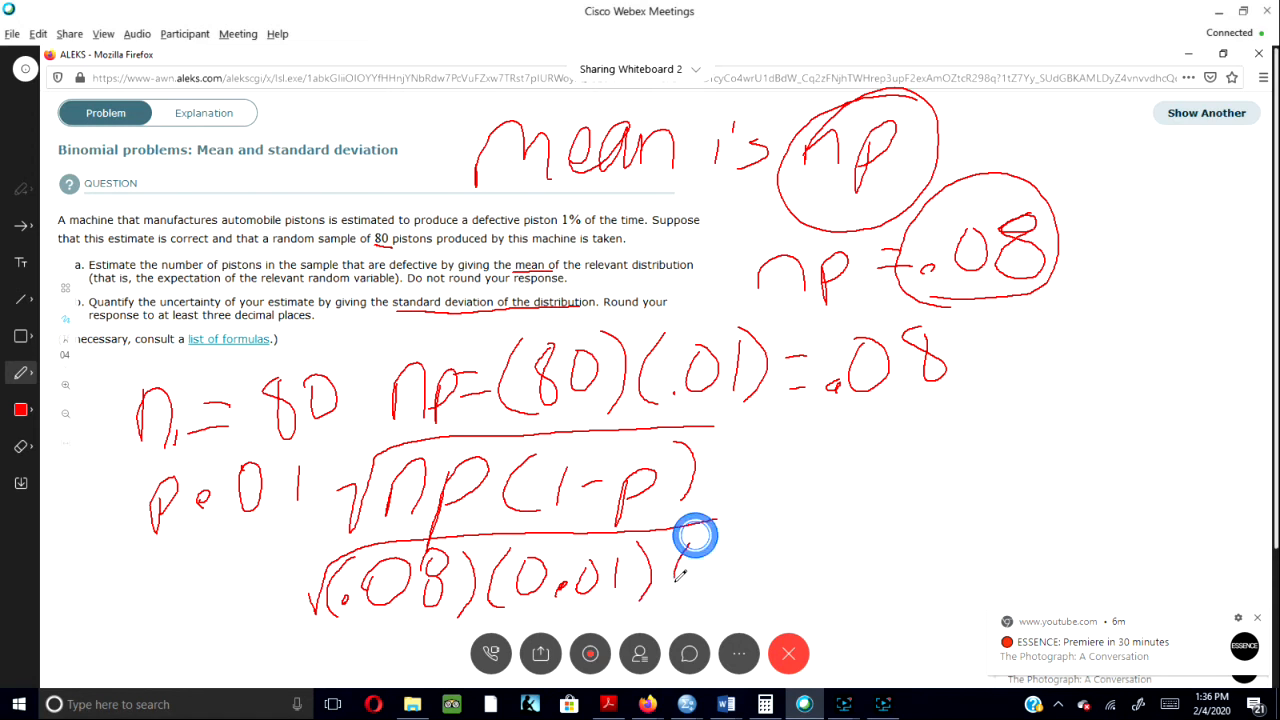
{"action": "left_click_drag", "start_coordinate": [685, 575], "coordinate": [700, 590]}
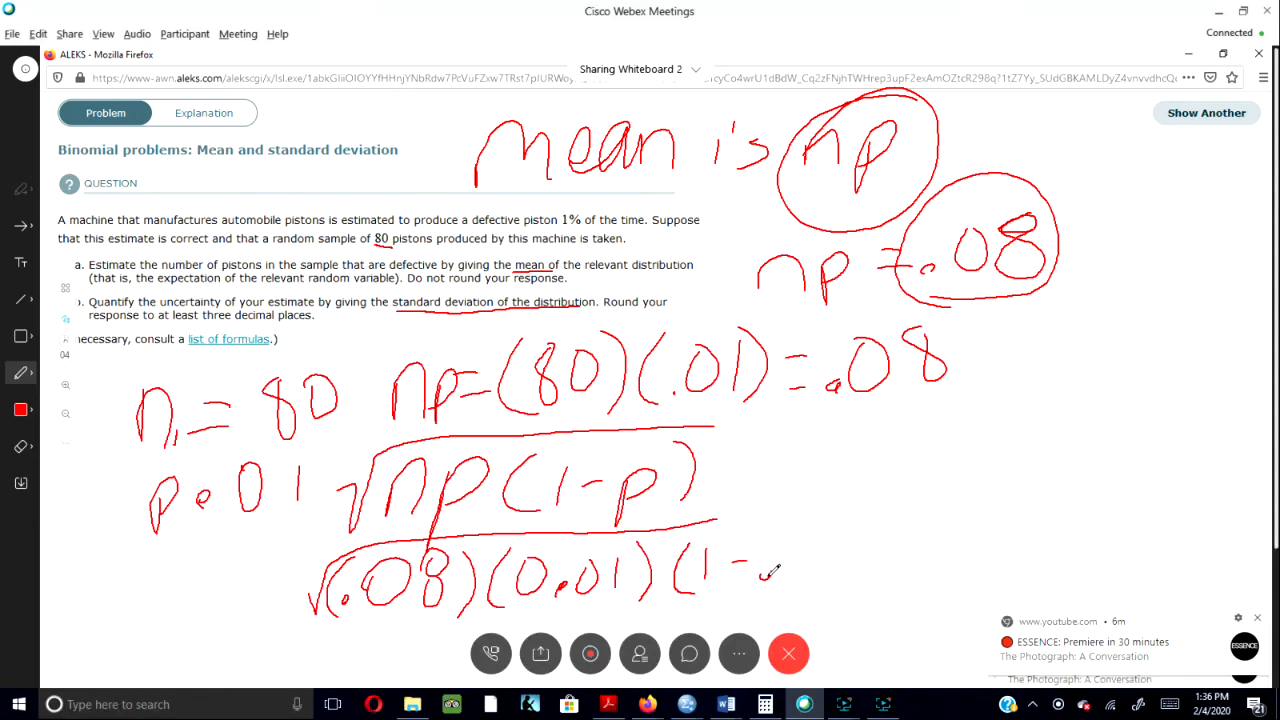
{"action": "left_click_drag", "start_coordinate": [775, 575], "coordinate": [810, 550]}
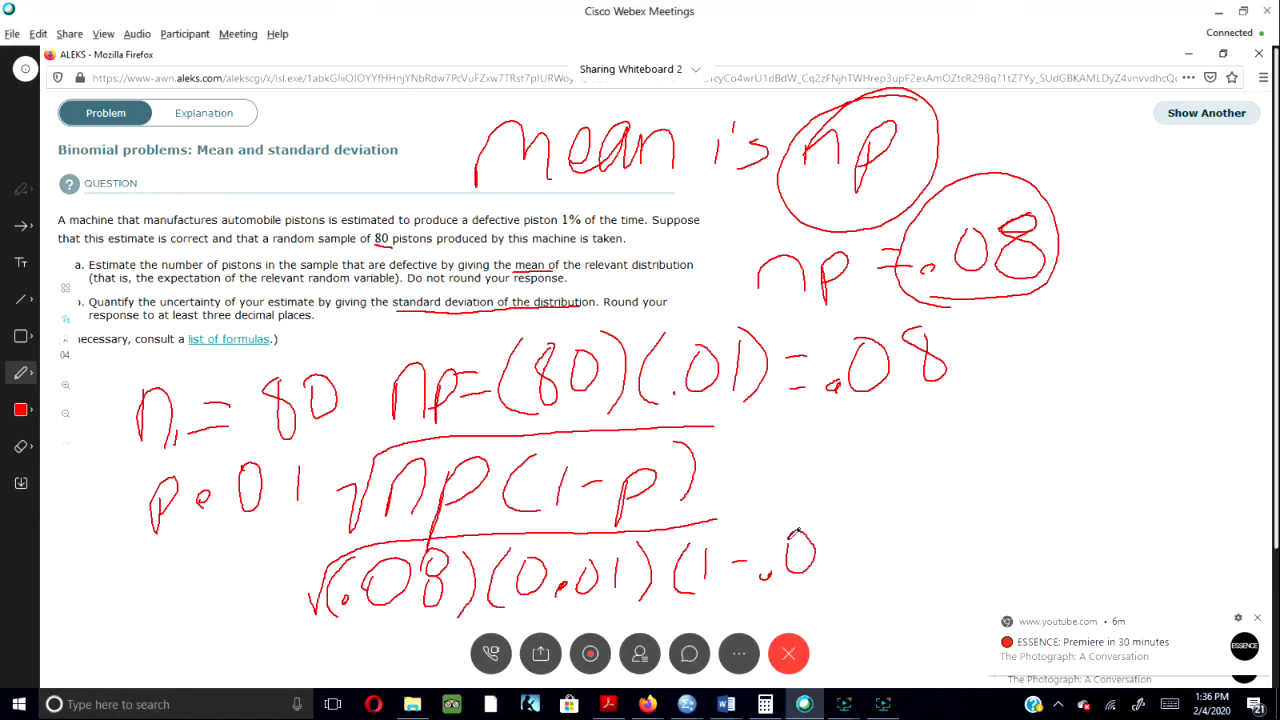
{"action": "left_click_drag", "start_coordinate": [790, 560], "coordinate": [855, 590]}
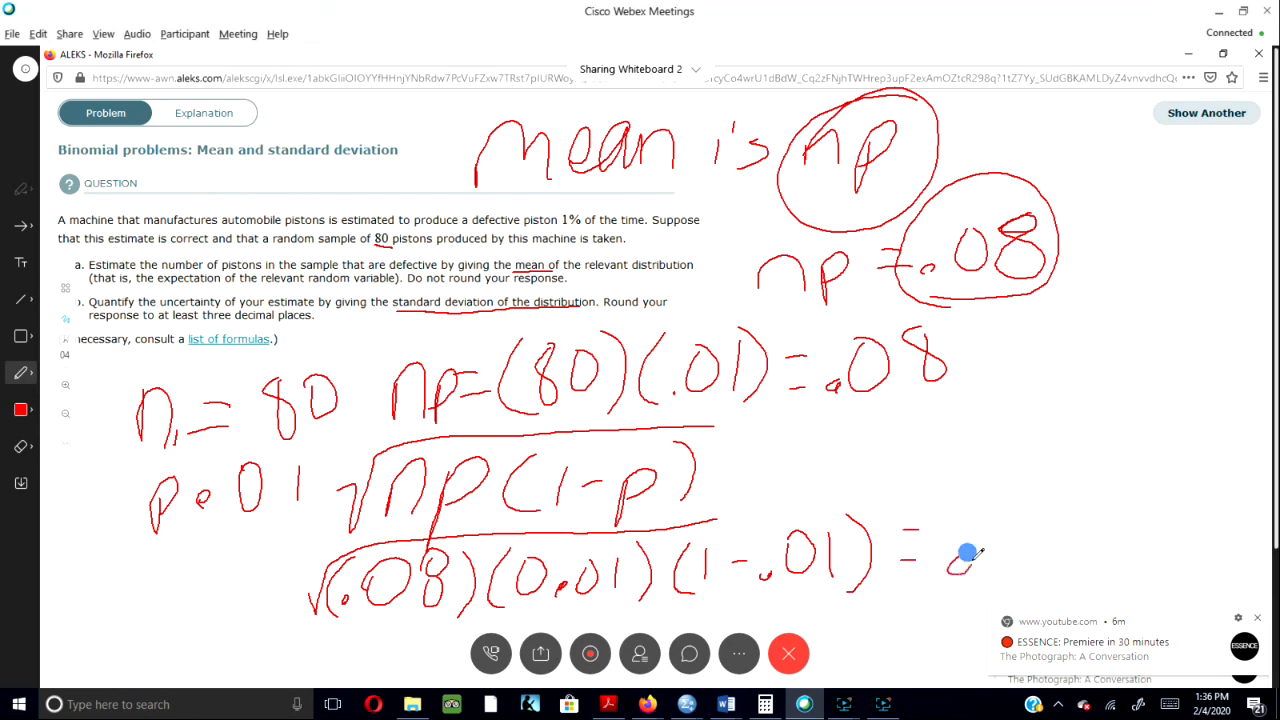
{"action": "left_click_drag", "start_coordinate": [960, 560], "coordinate": [1000, 525]}
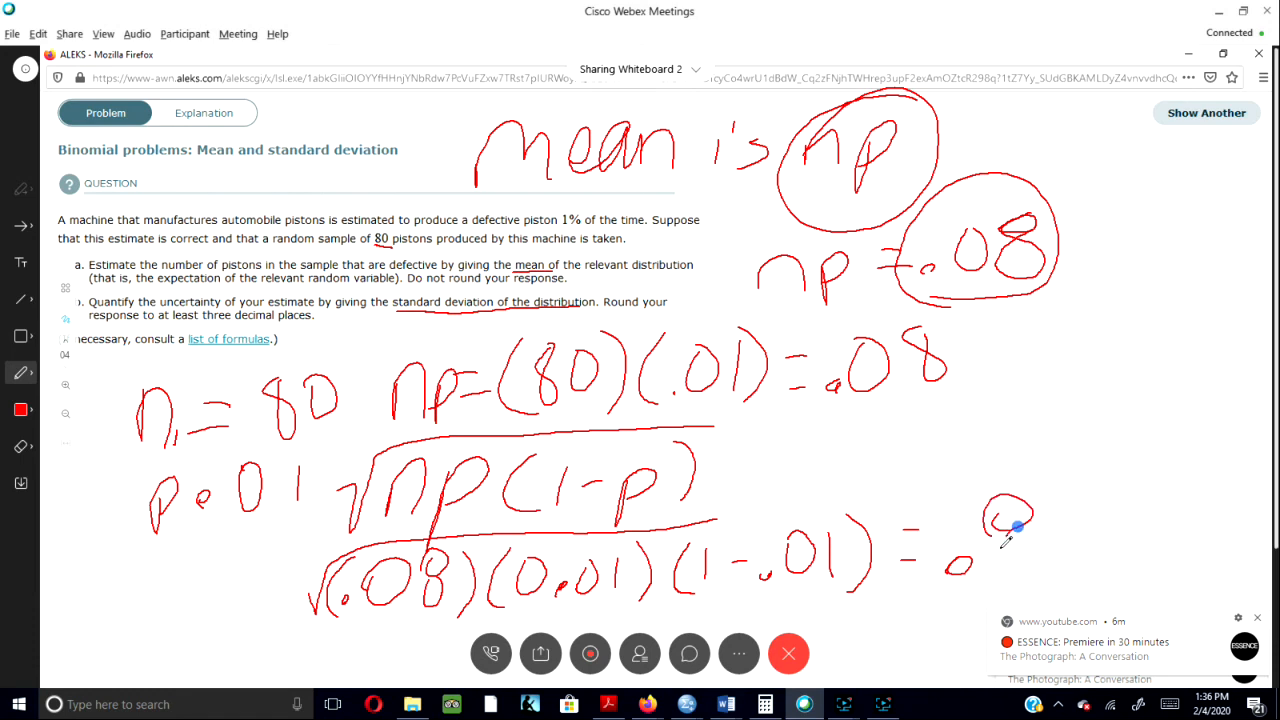